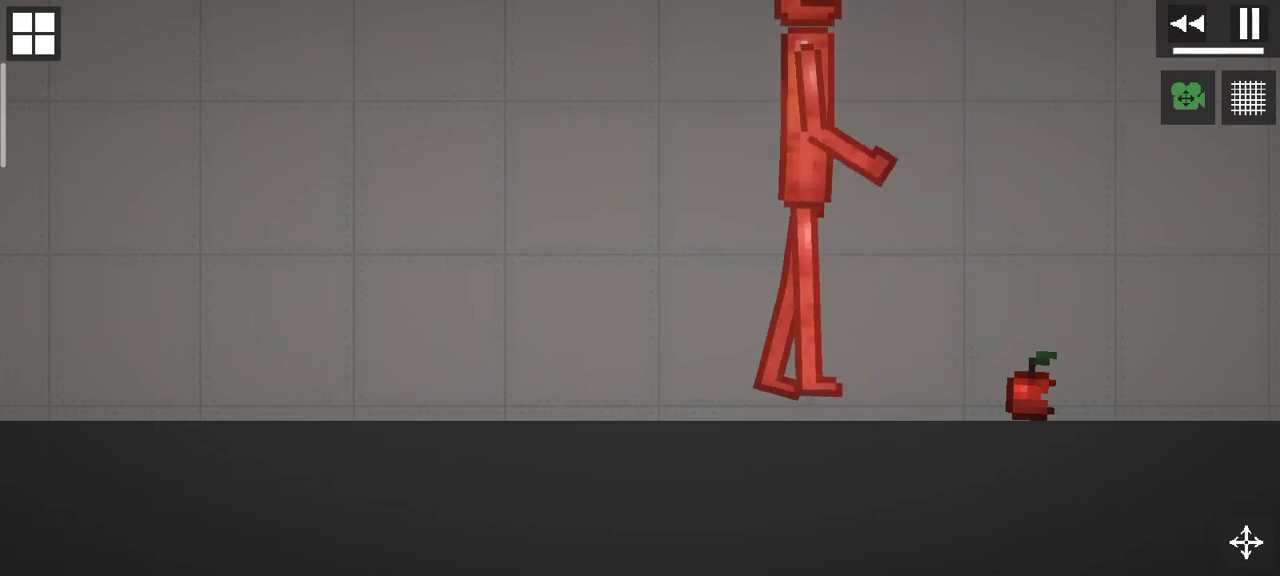
- Open the spawn menu on the Living category showing melon, pumpkin, corn and apple creatures
left_click(33, 33)
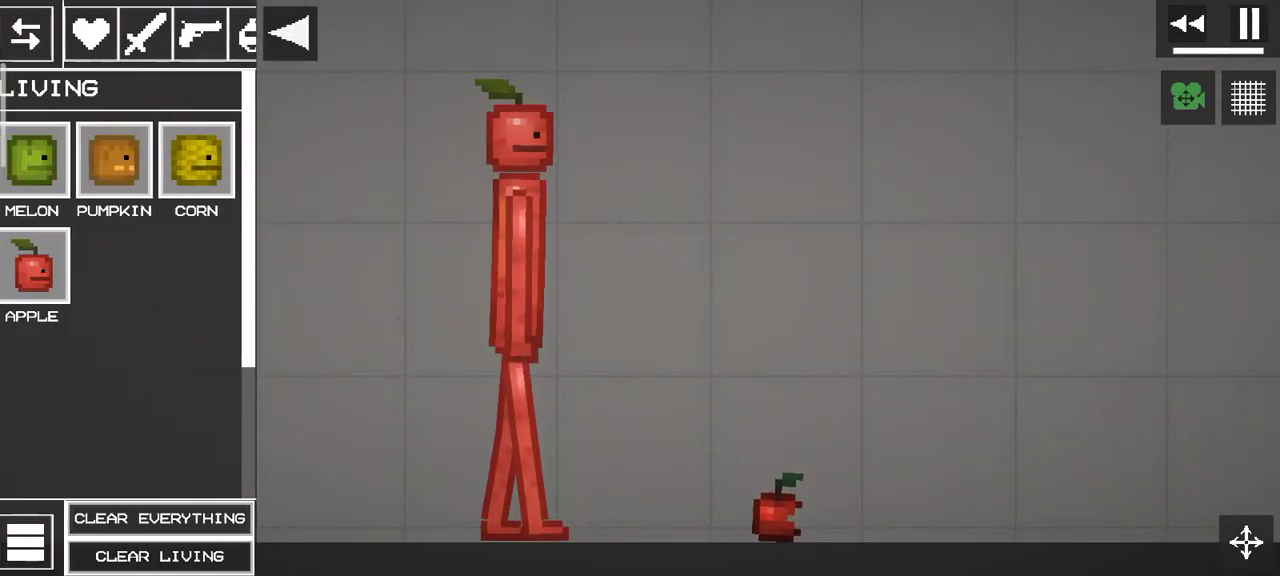